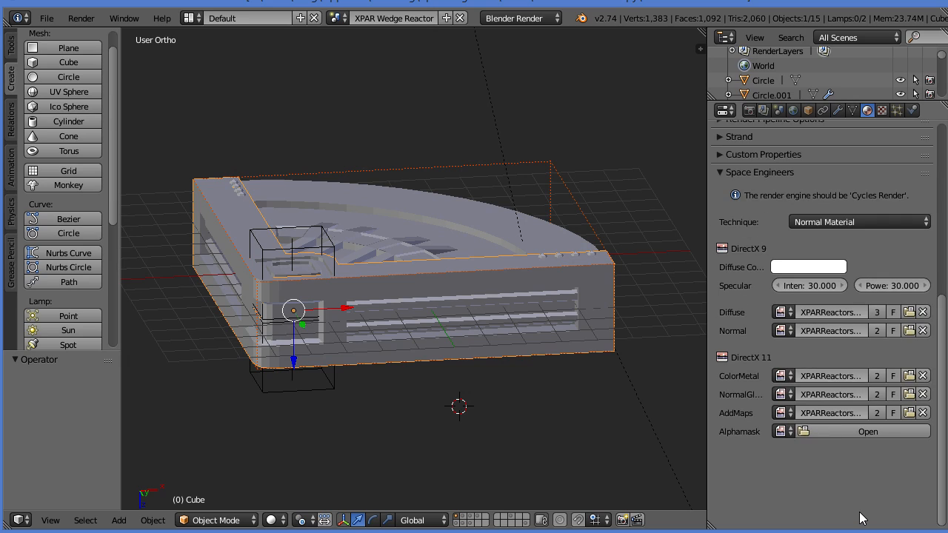
pyautogui.moveTo(930, 513)
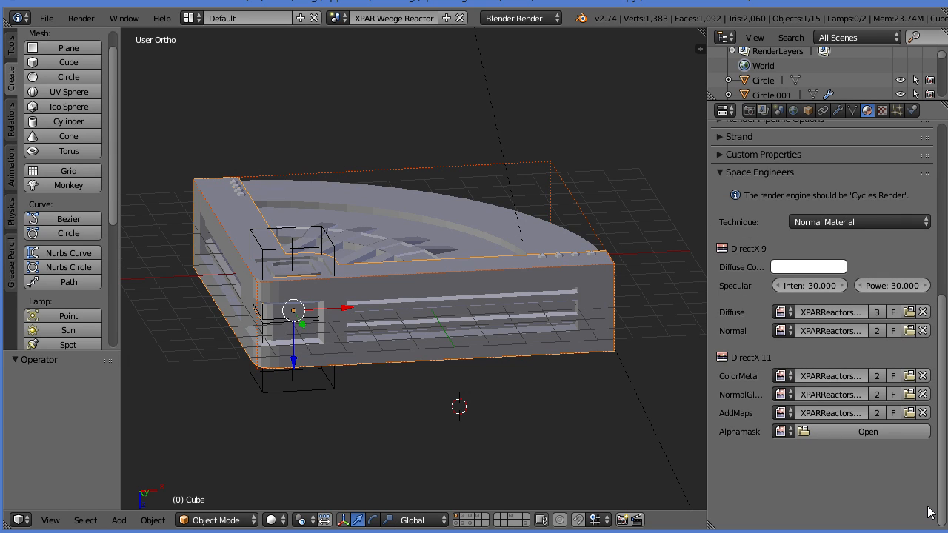
# - Change the scene render engine from Blender Render to Cycles Render in the header dropdown
pyautogui.click(521, 18)
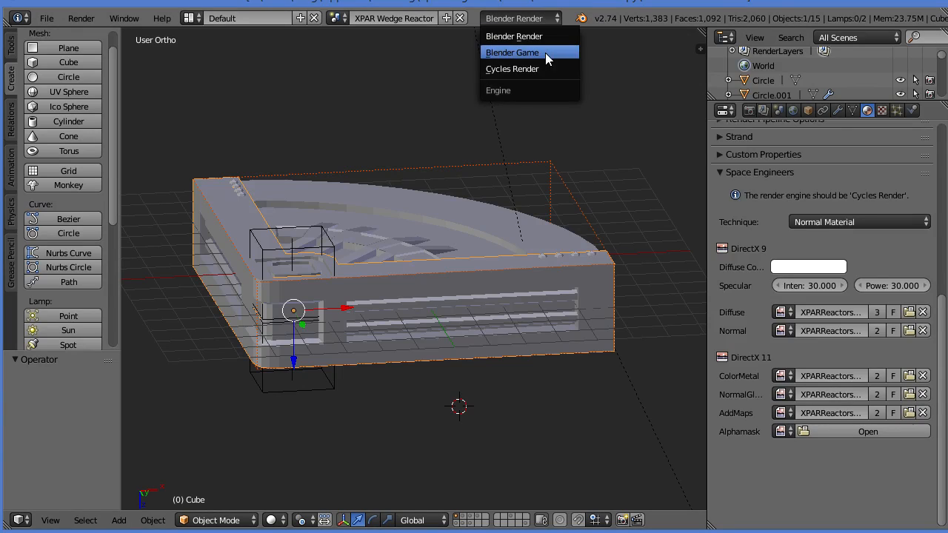
pyautogui.click(512, 68)
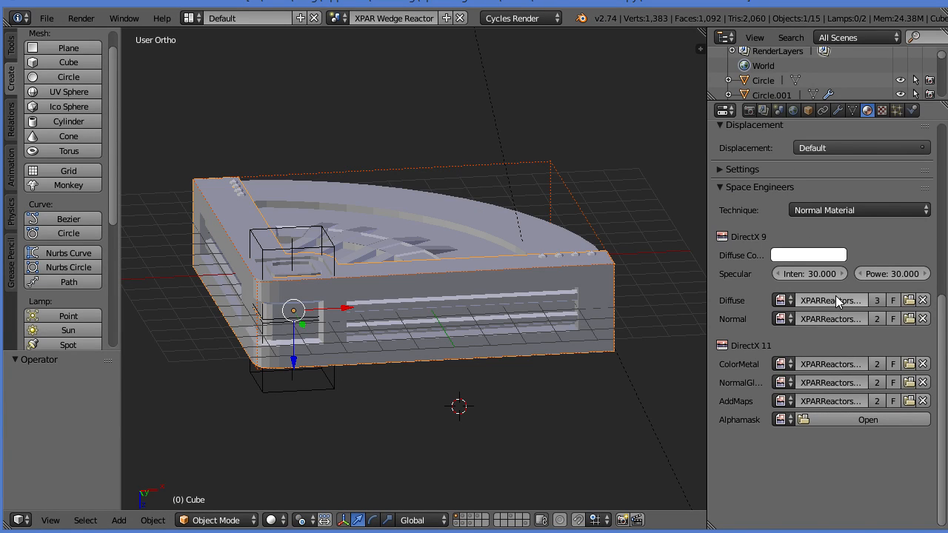
pyautogui.moveTo(837, 343)
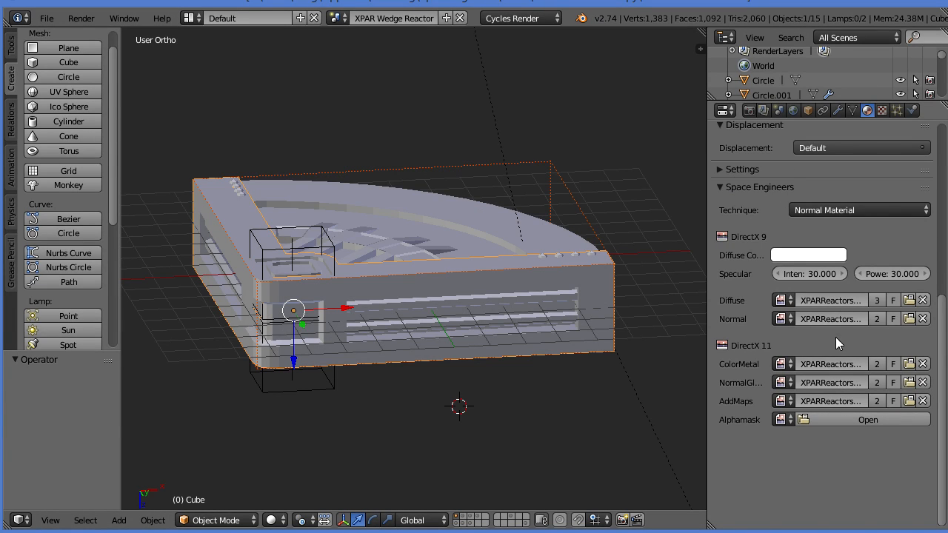
pyautogui.moveTo(893, 273)
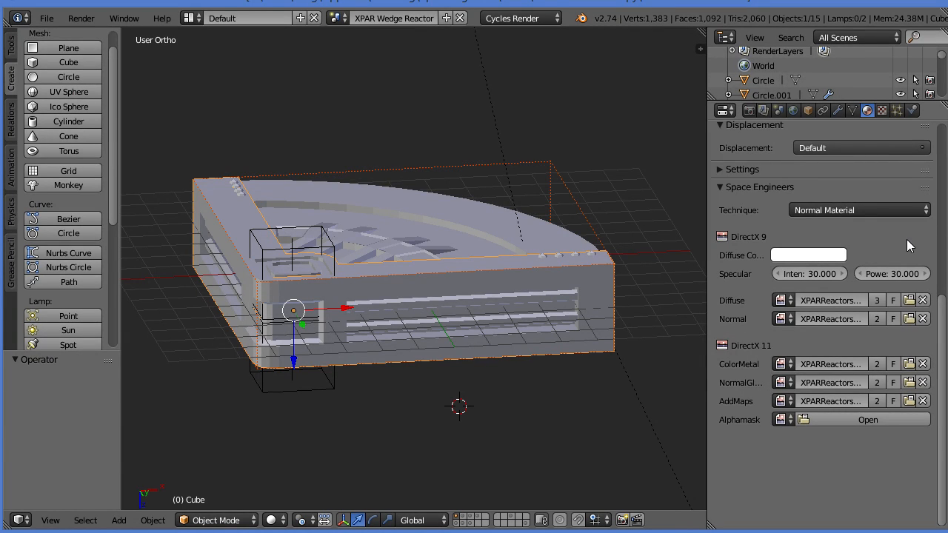
pyautogui.moveTo(861, 156)
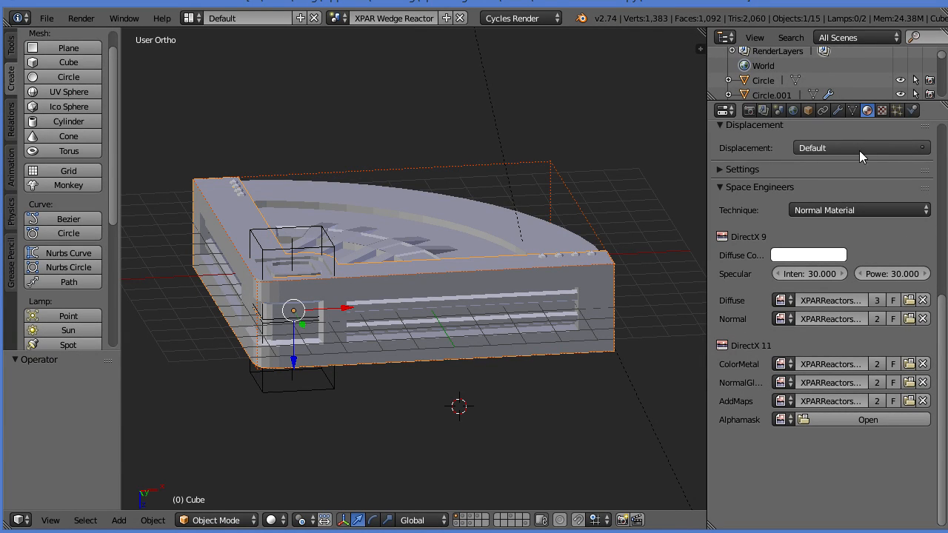